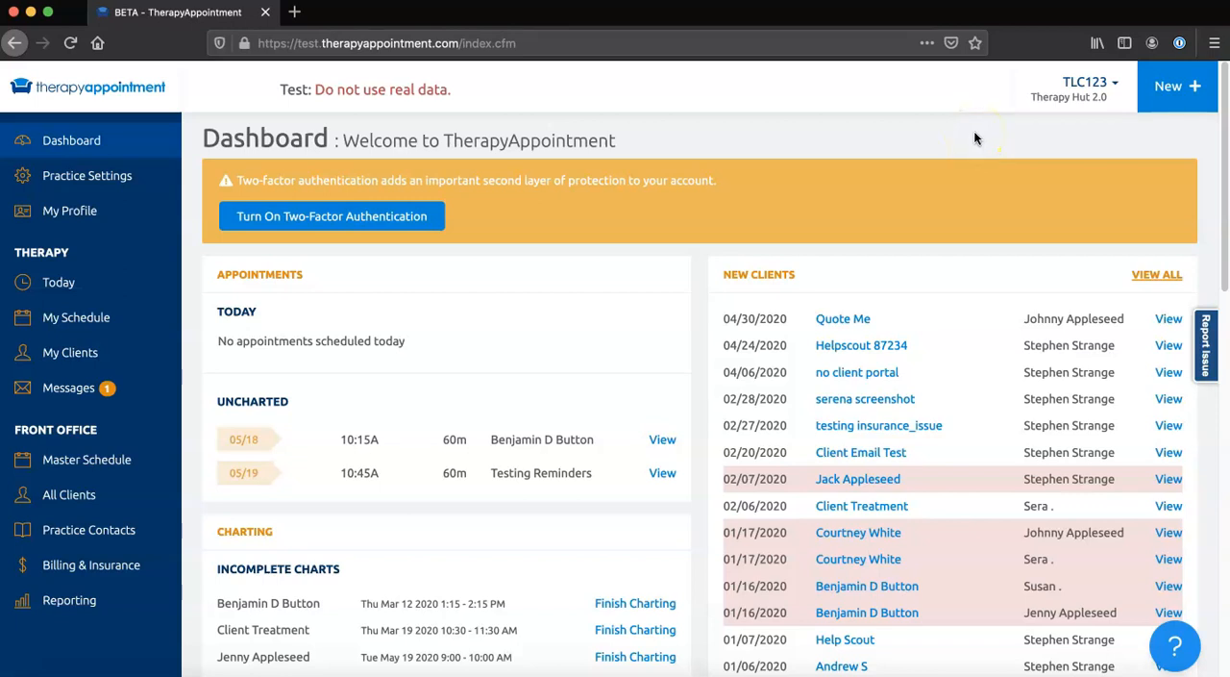
mouse_move(1028, 104)
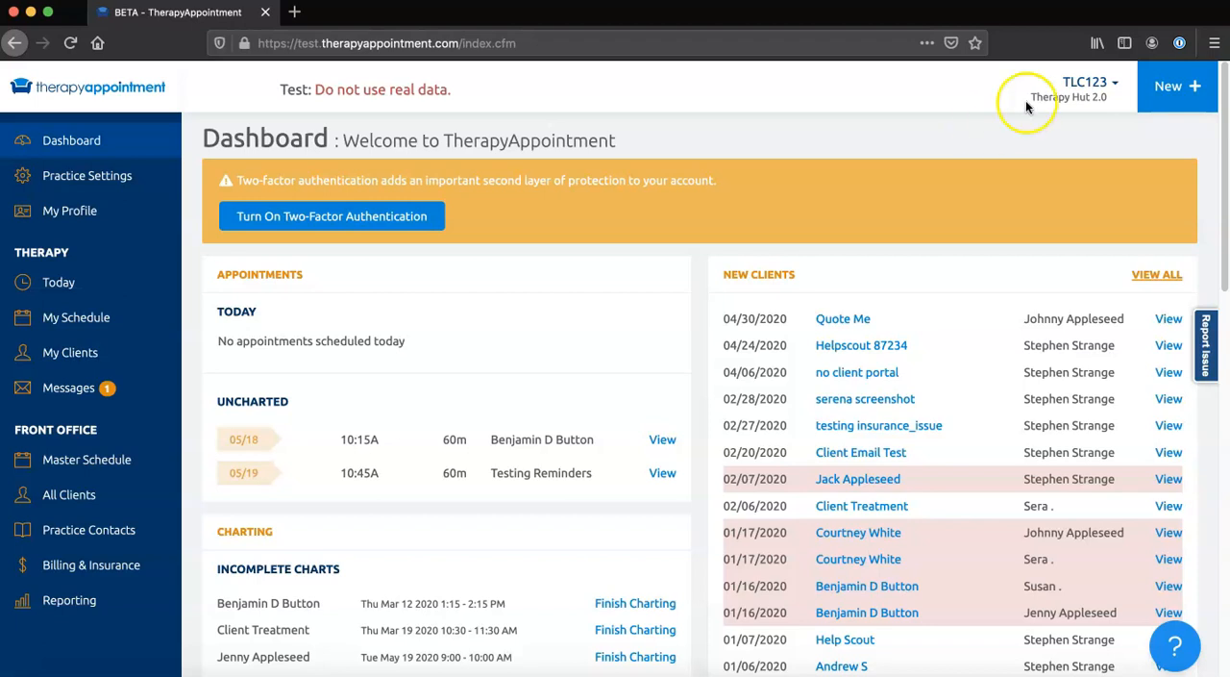
Show the TLC123 account menu with its sign-out and Help Center options.
click(1091, 87)
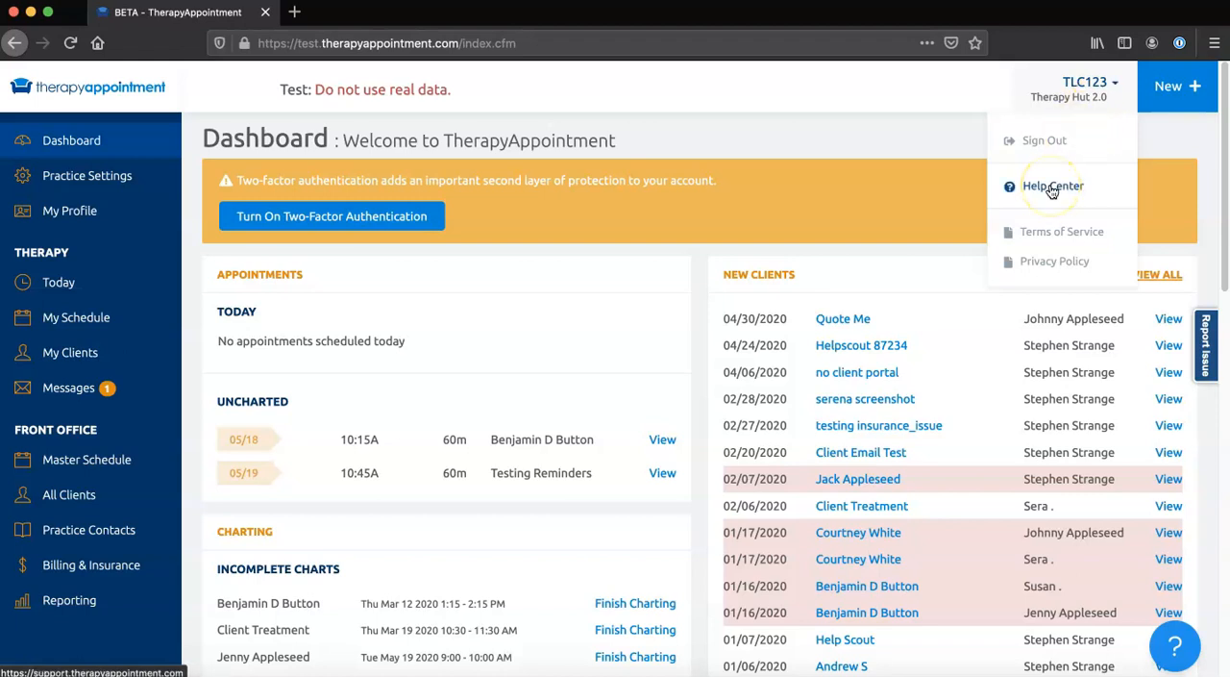
Open the Help Center support site and browse its help category tiles.
click(1053, 186)
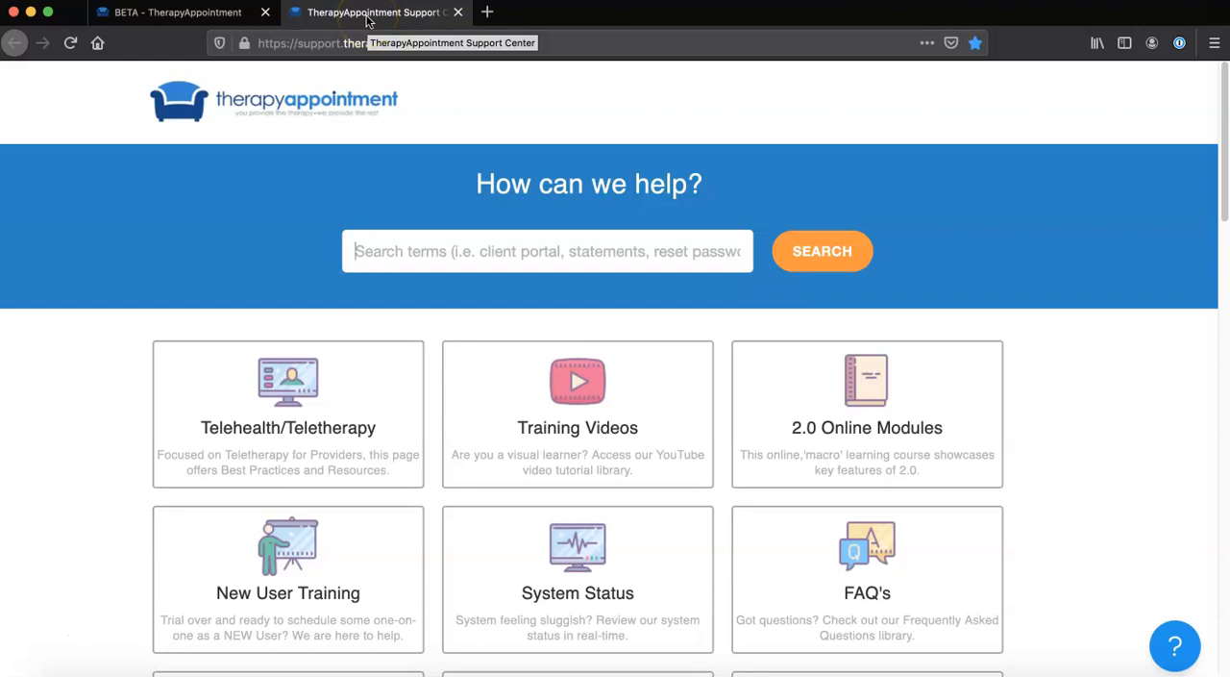
mouse_move(114, 371)
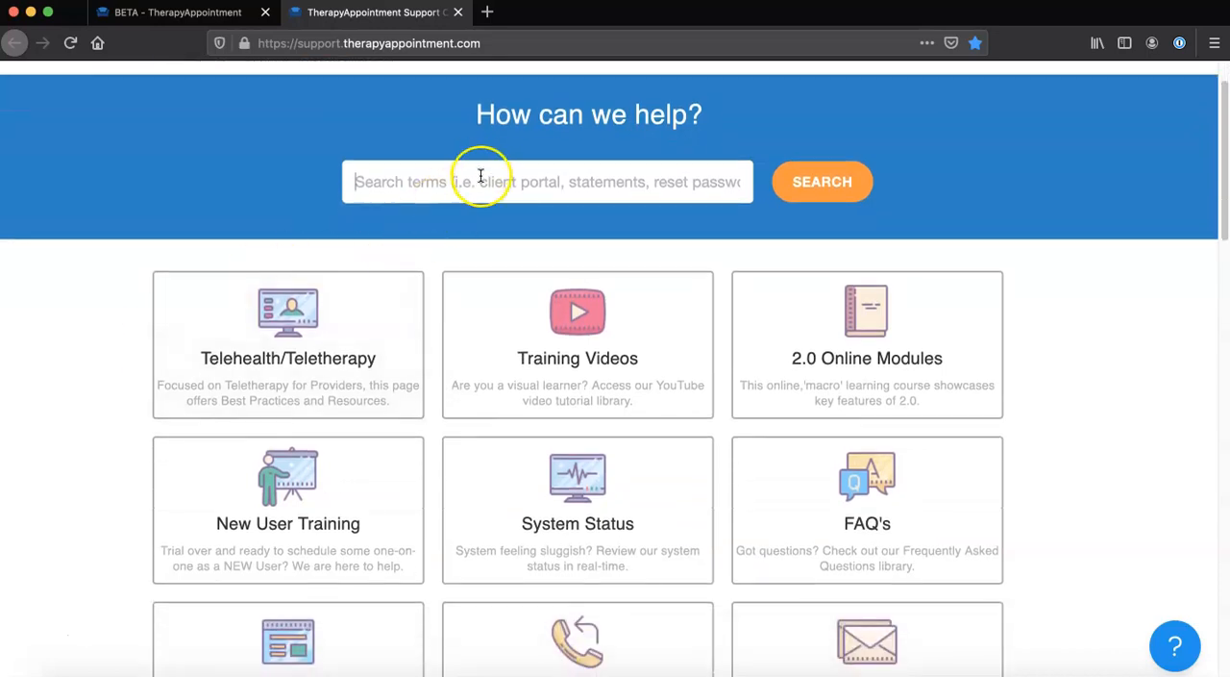
mouse_move(96, 363)
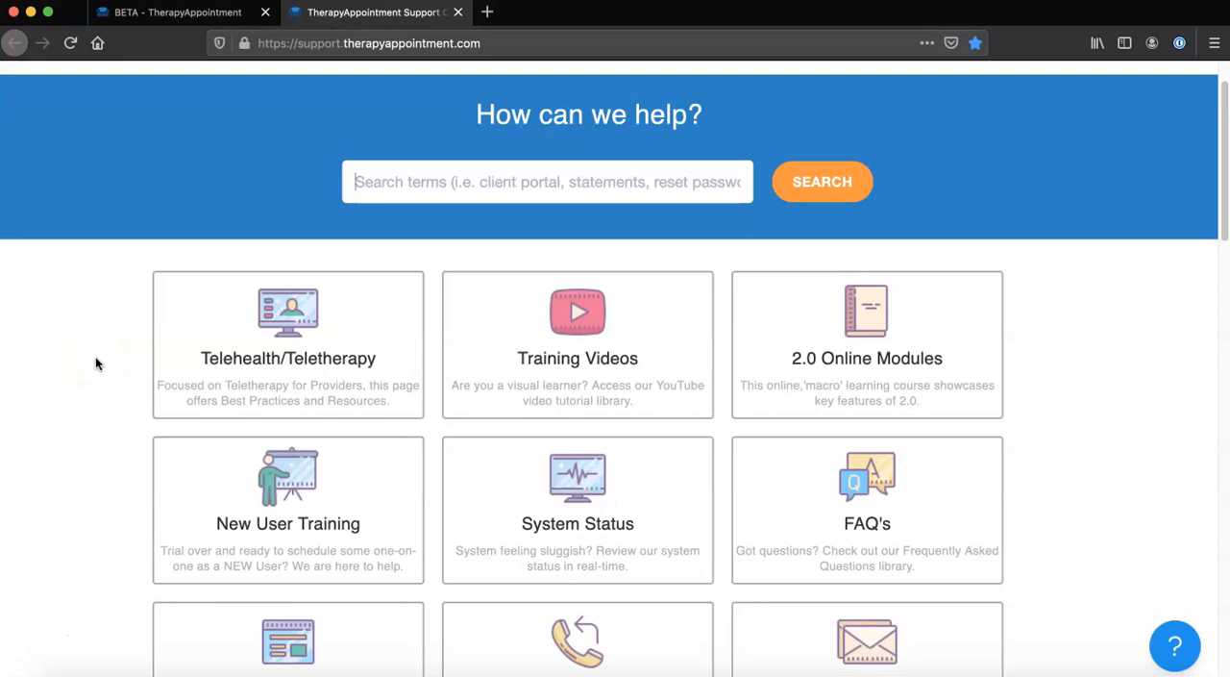
scroll(down, 3)
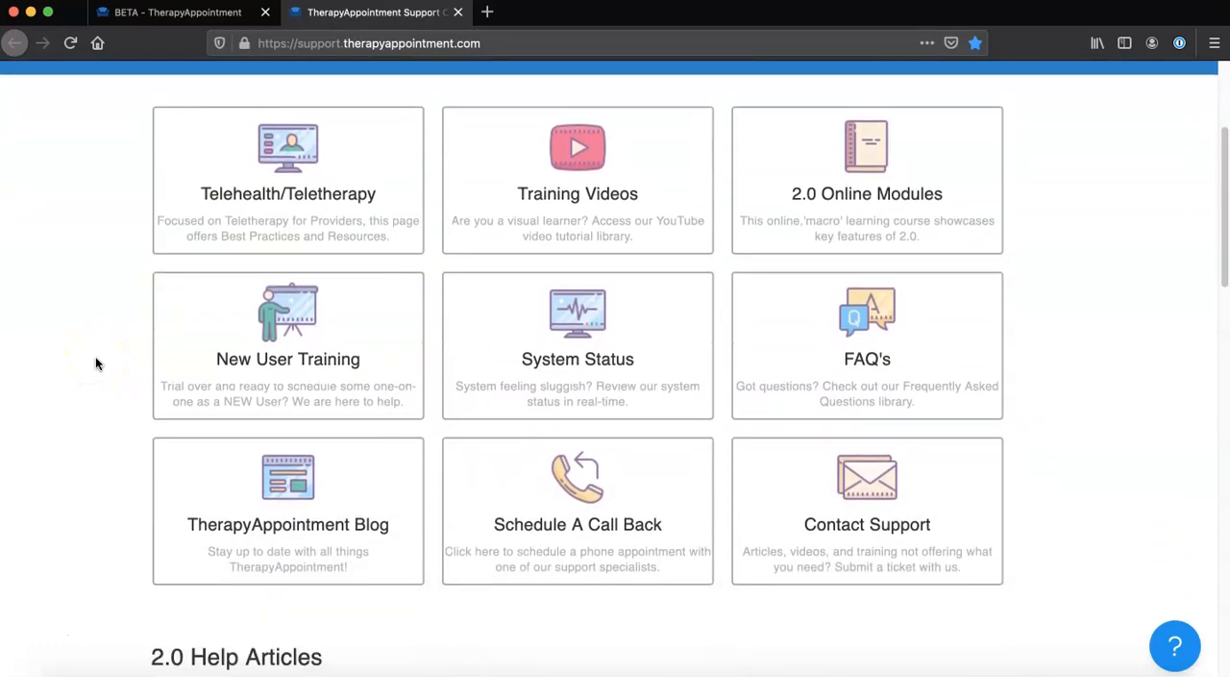
mouse_move(604, 176)
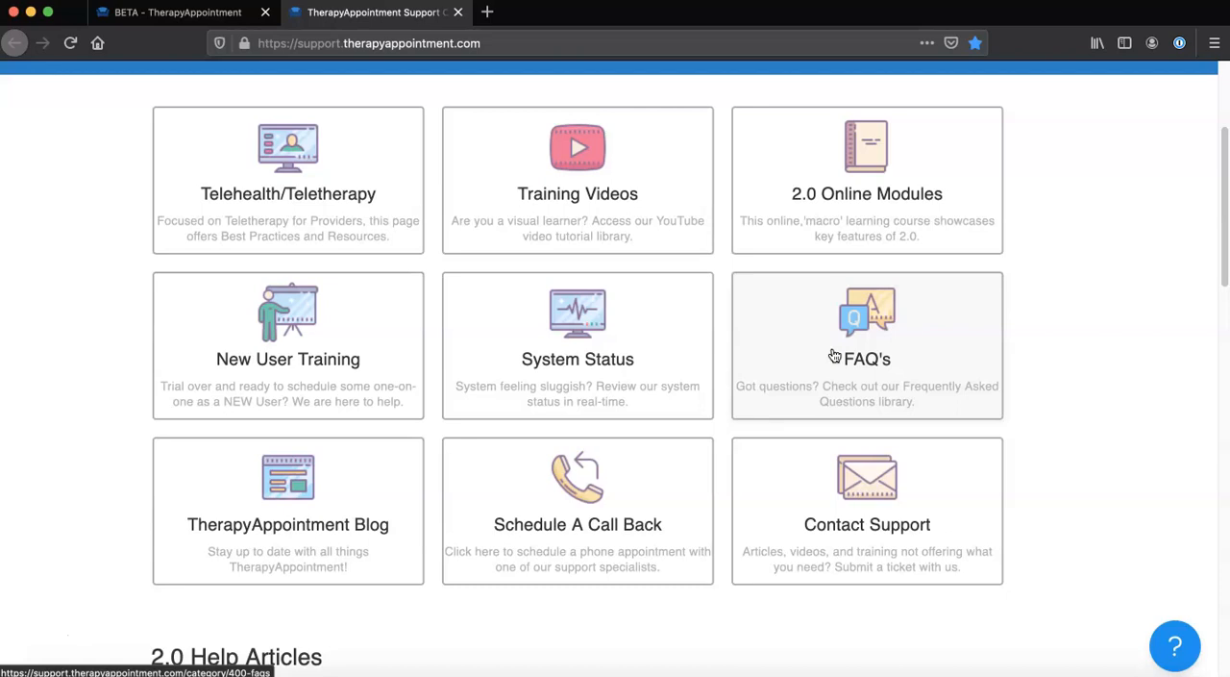
mouse_move(682, 293)
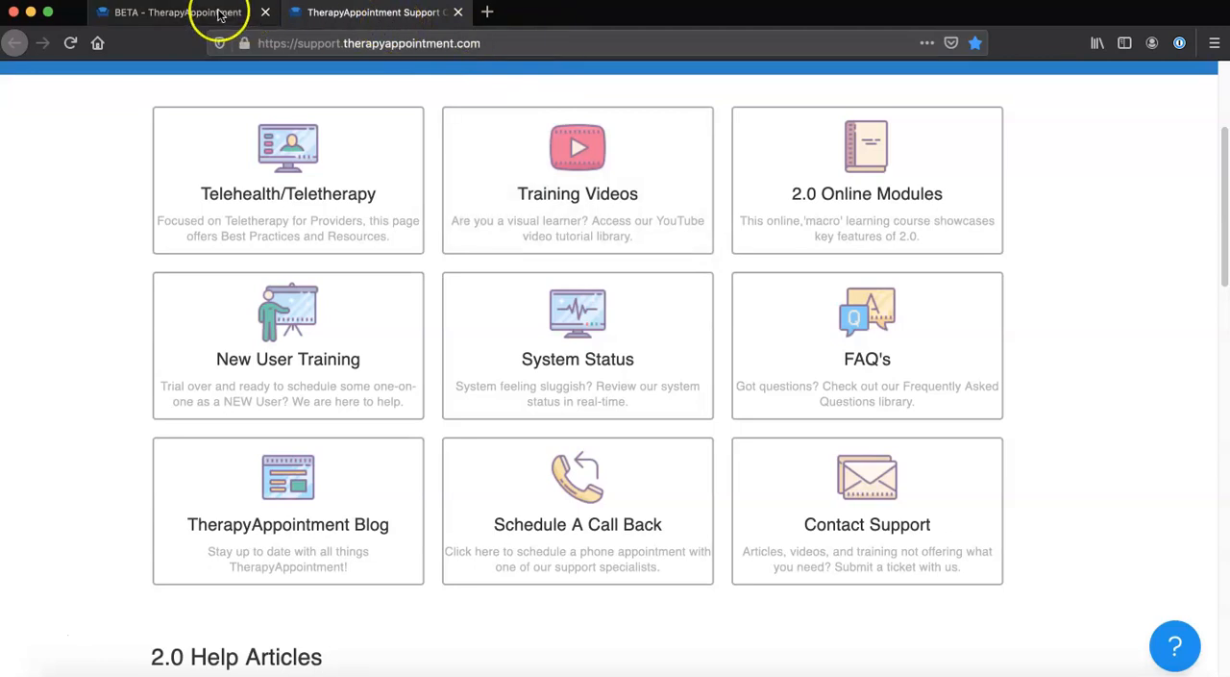
Switch back to the BETA – TherapyAppointment dashboard tab.
click(178, 12)
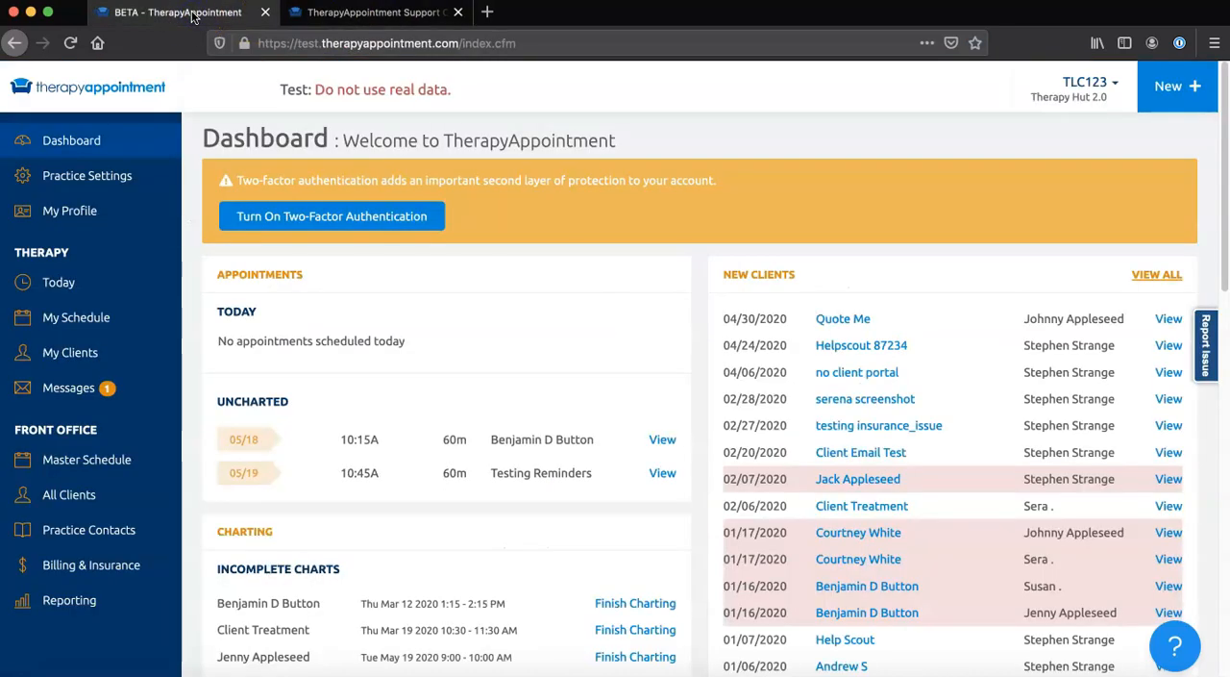
mouse_move(753, 138)
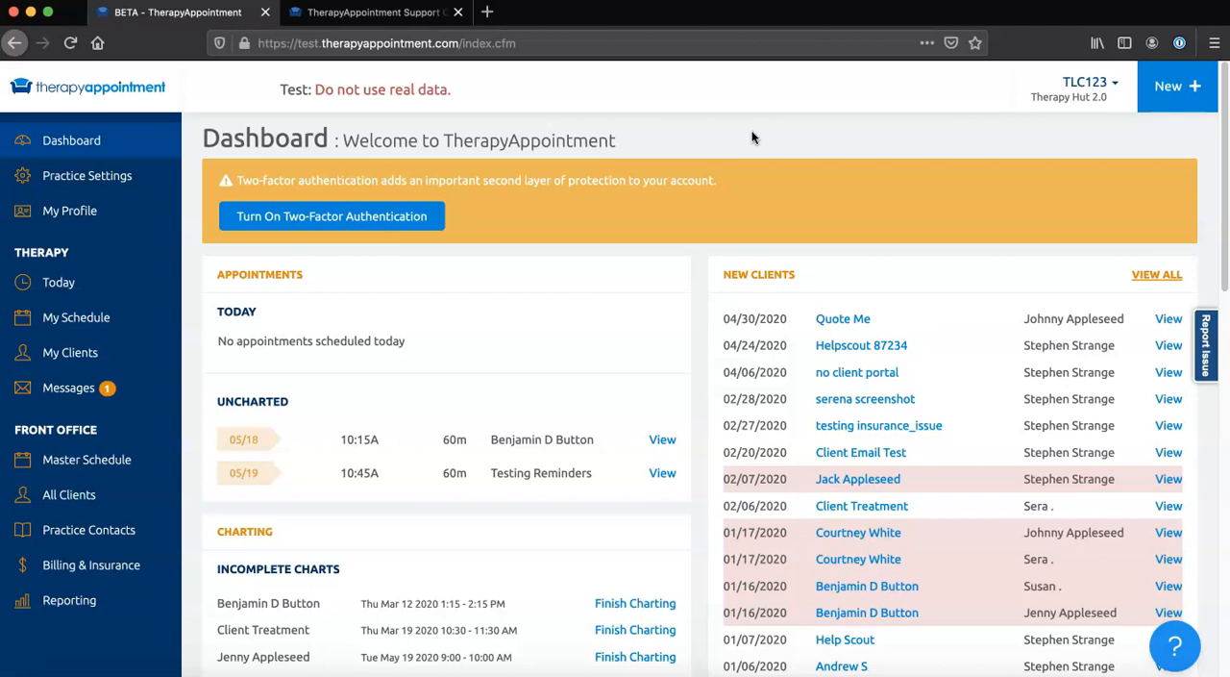
mouse_move(985, 360)
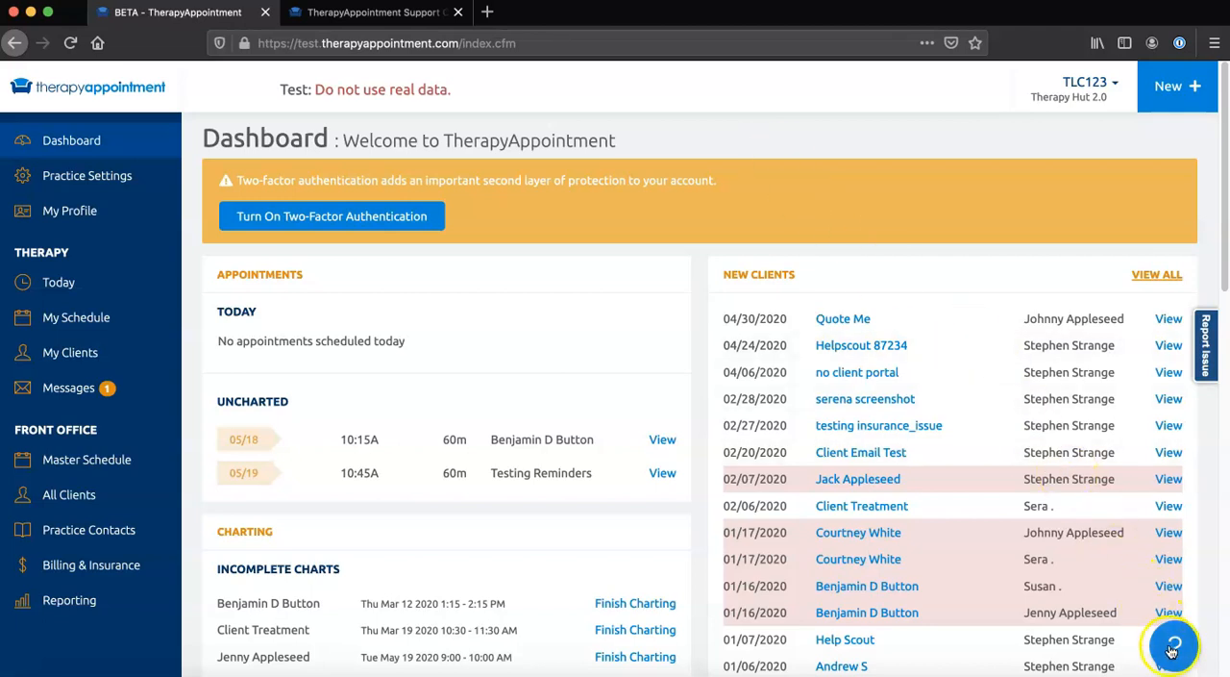
Search the help beacon for 'client portal', then show its Ask form.
click(1173, 646)
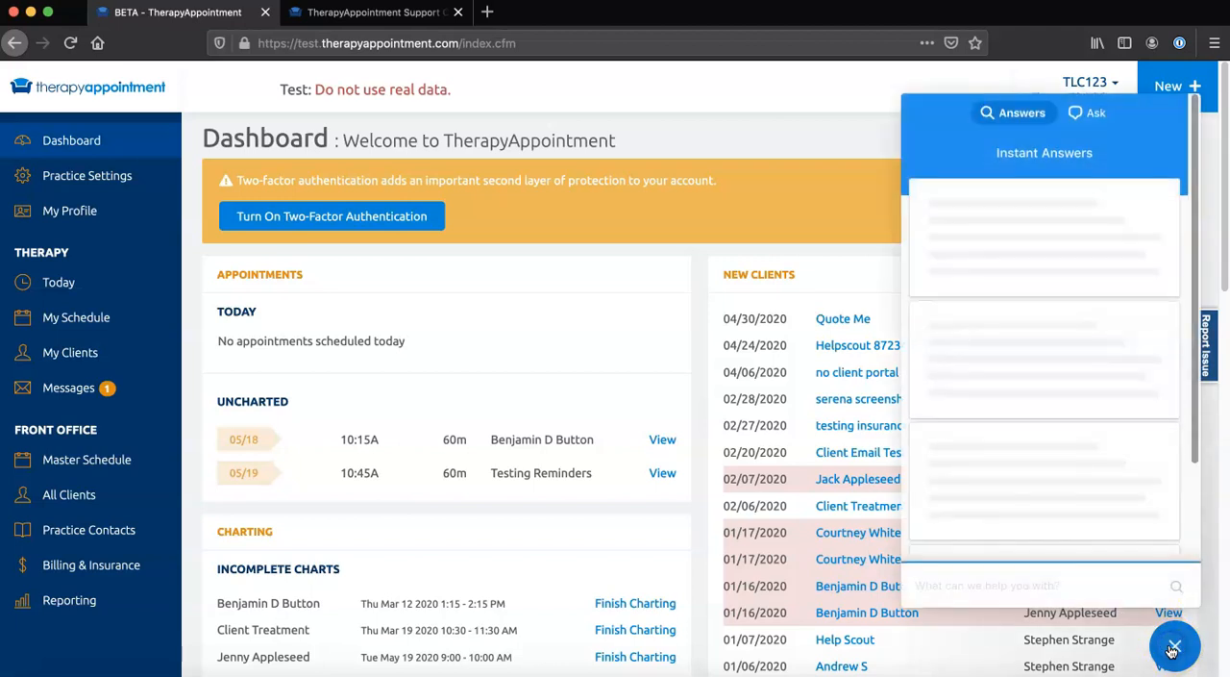
text(client portal)
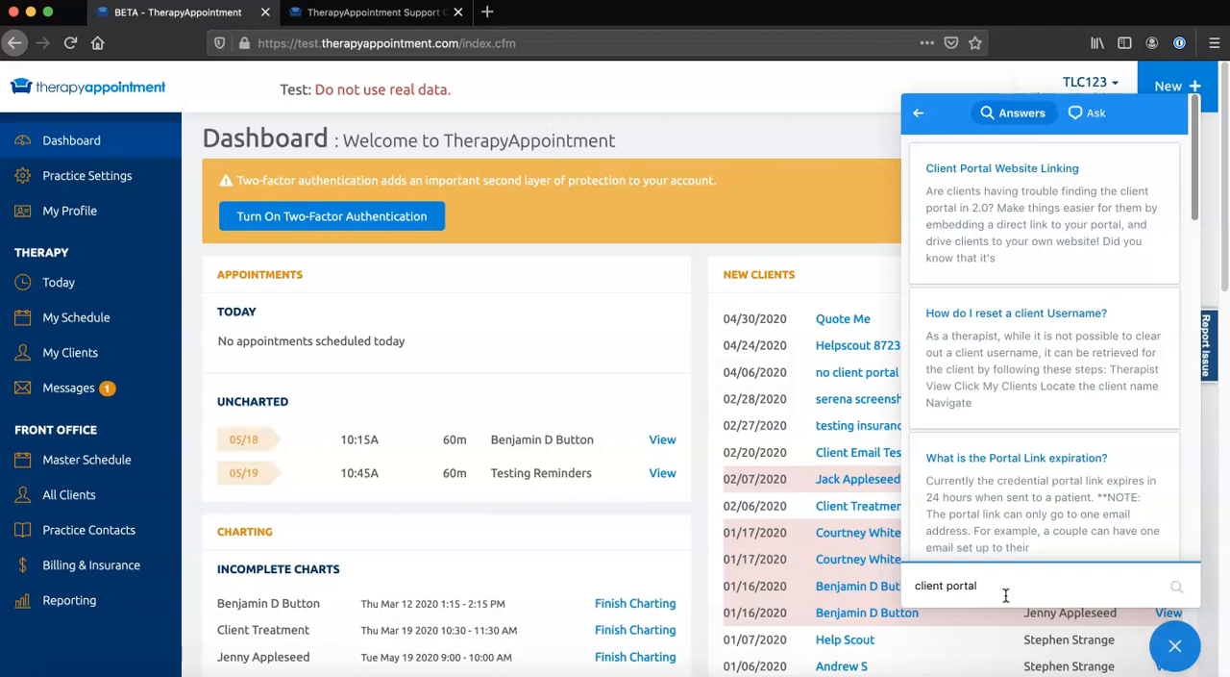
click(1003, 167)
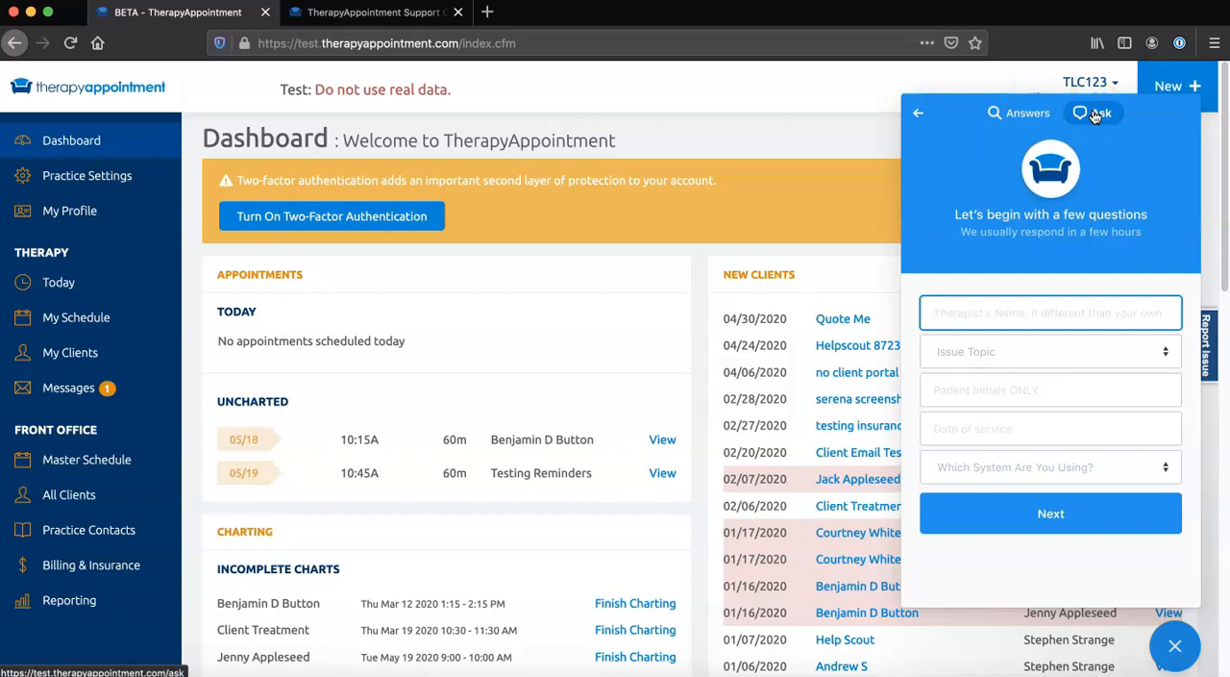
click(1051, 312)
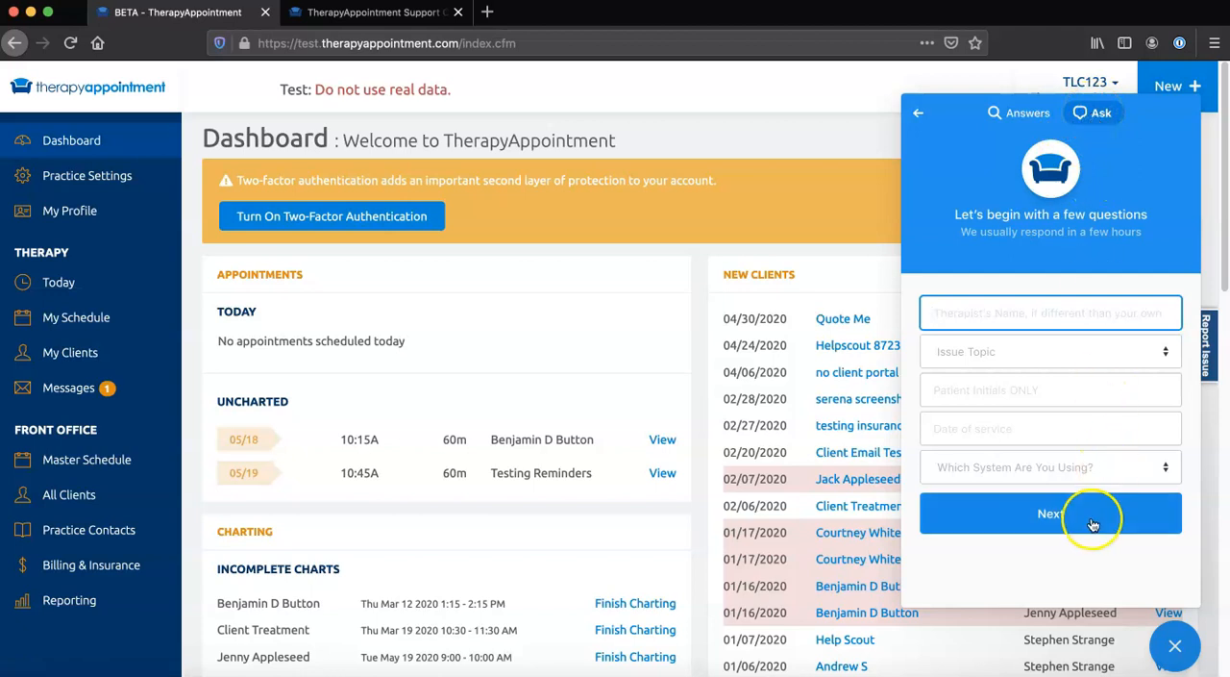
click(1050, 313)
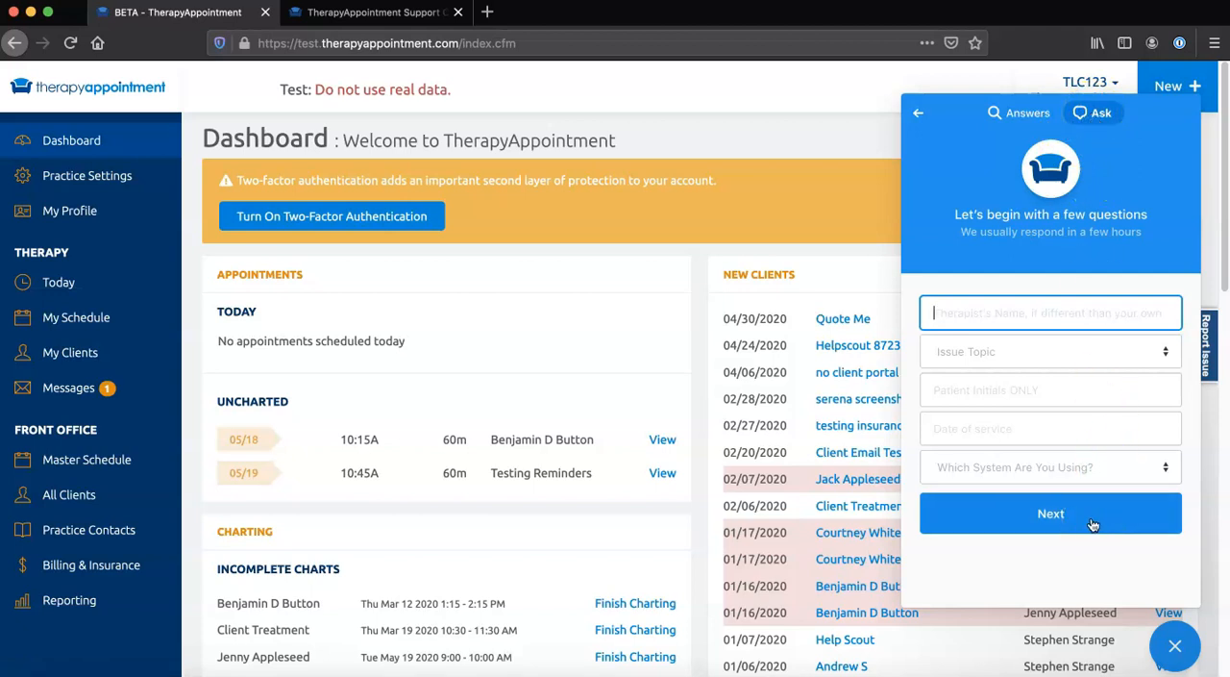